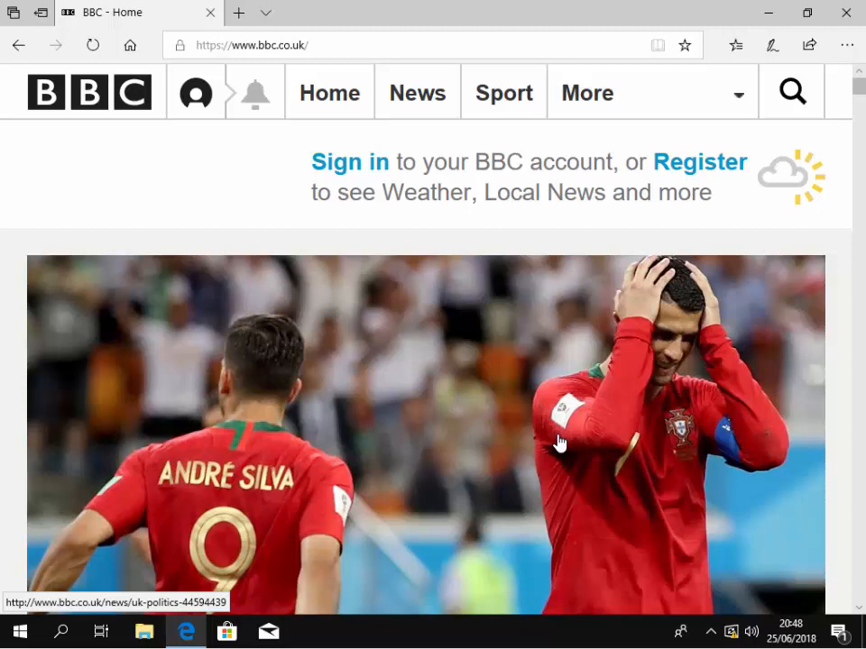
scroll(down, 3)
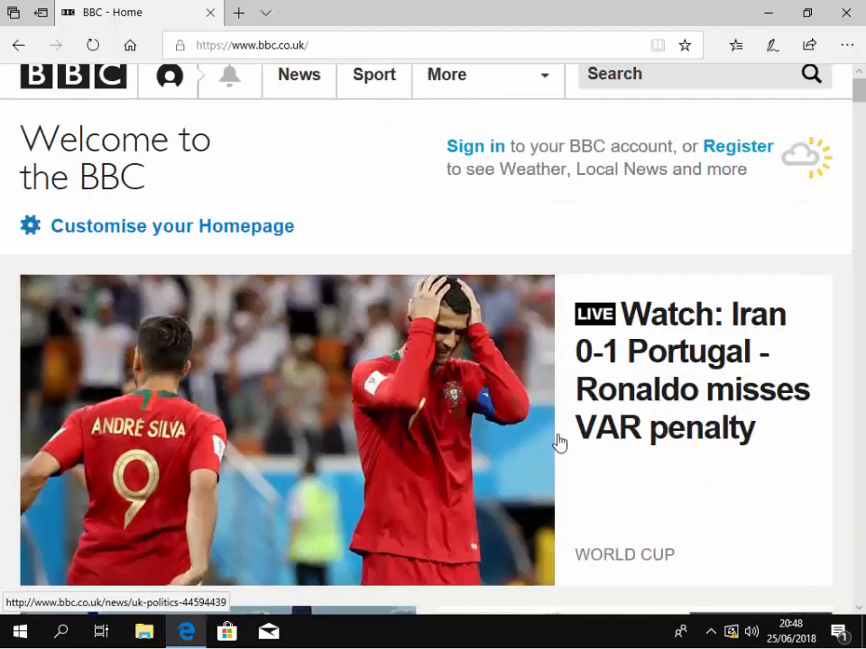